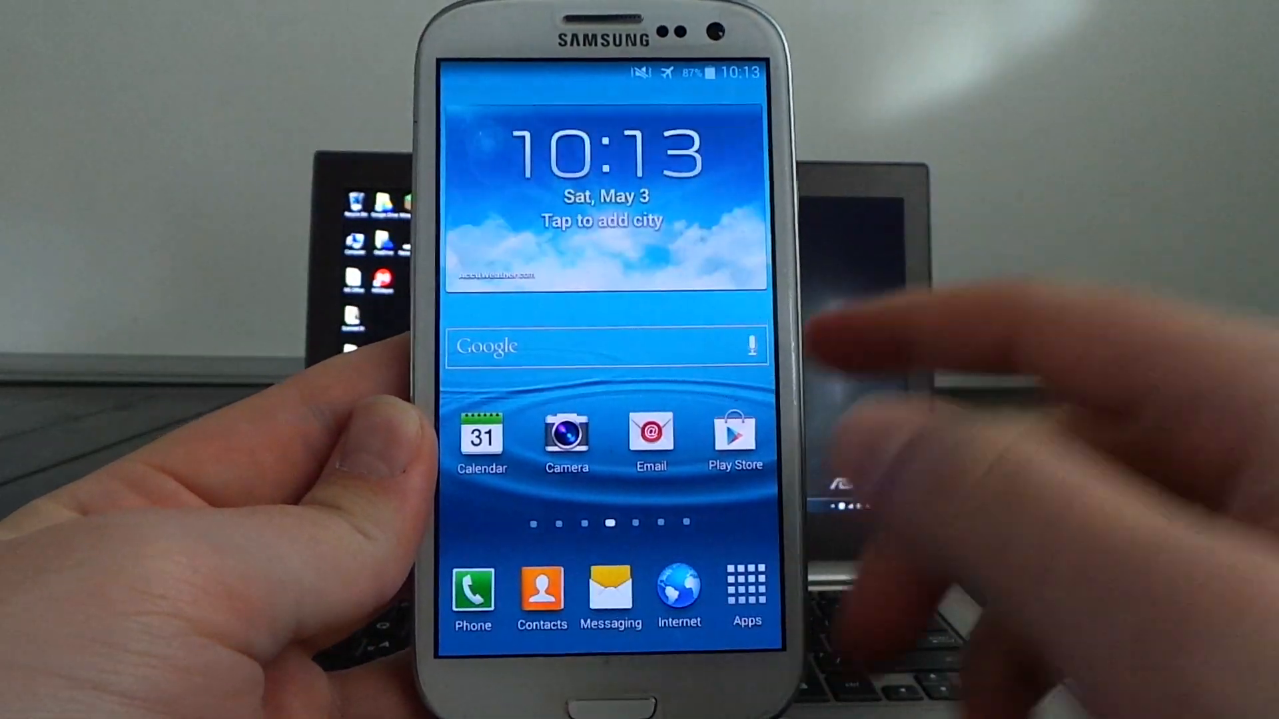
# Turn Wi-Fi on from the notification shade and launch the Play Store
pyautogui.click(744, 586)
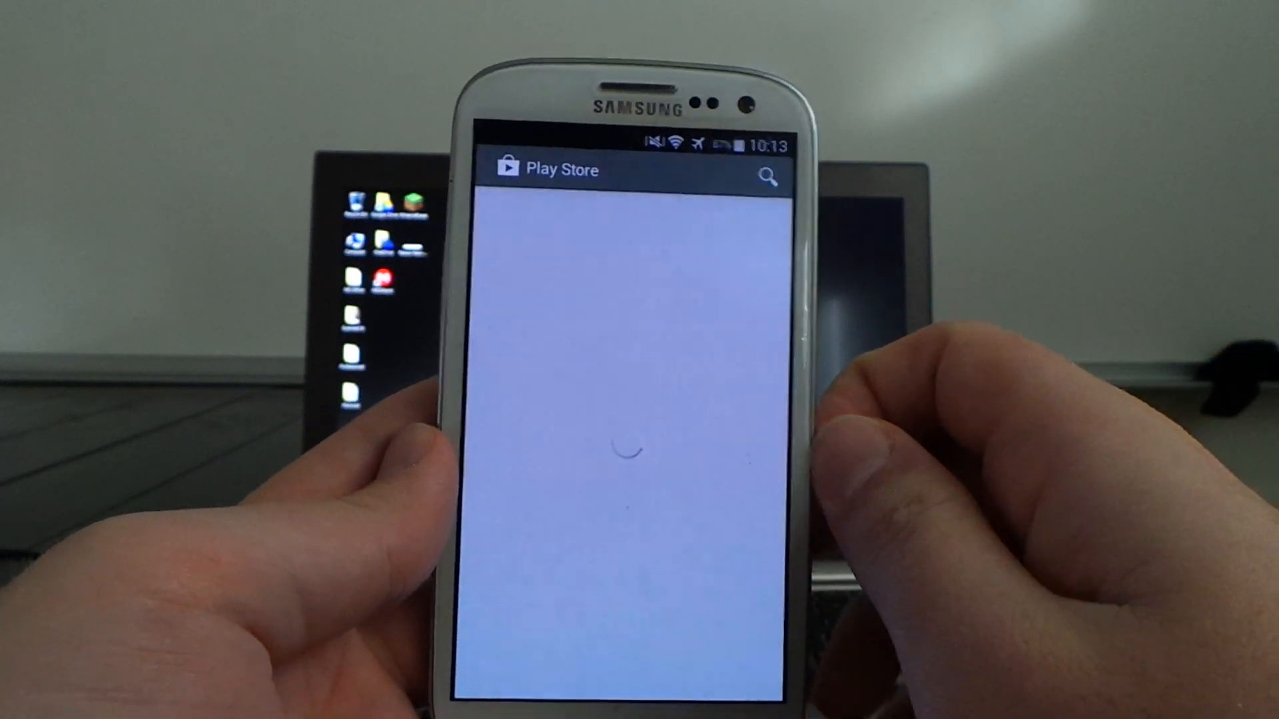
# Leave the Play Store and launch SuperSU, which reports it has stopped
pyautogui.click(766, 177)
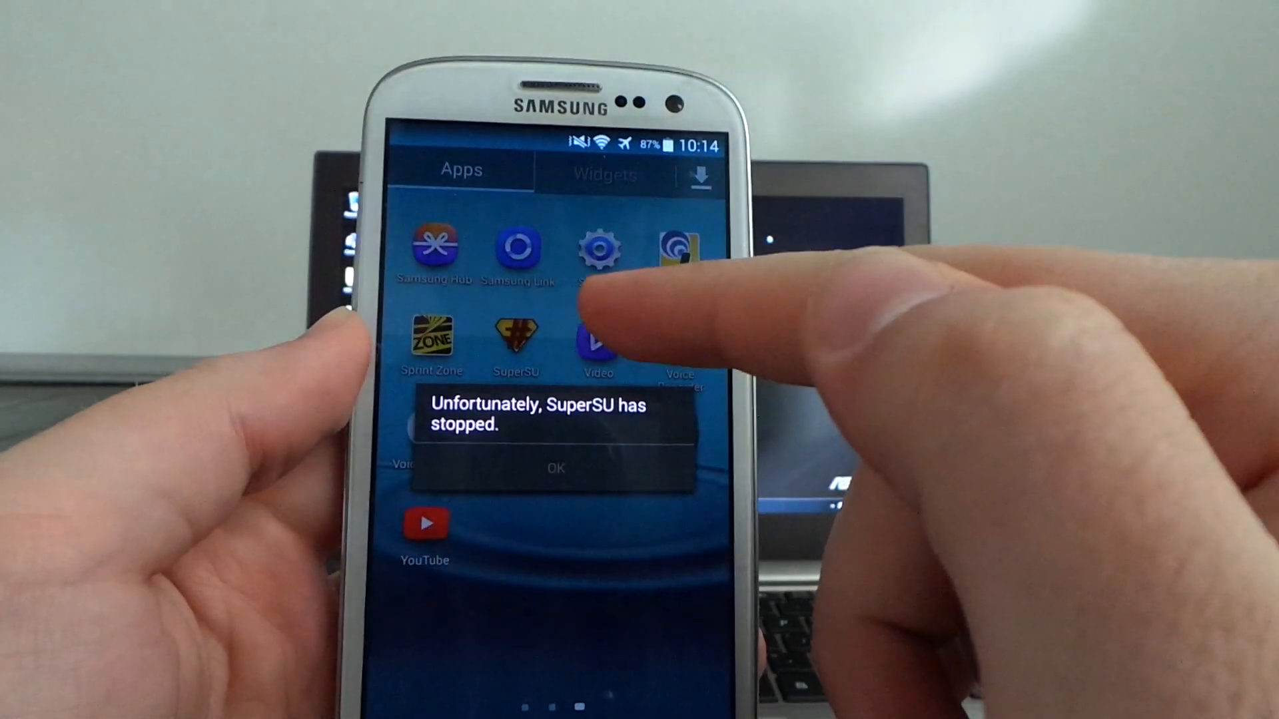
# Dismiss the SuperSU crash message, reopen Play Store and show its navigation menu
pyautogui.click(554, 468)
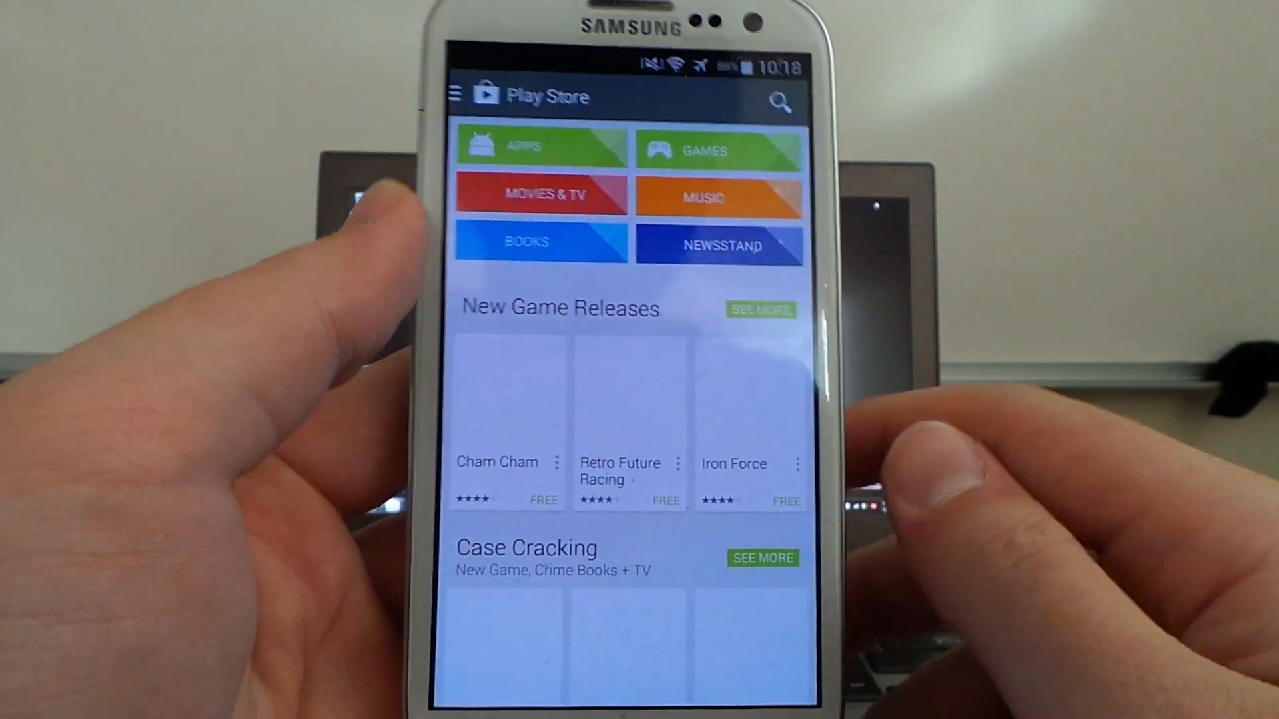
pyautogui.click(453, 96)
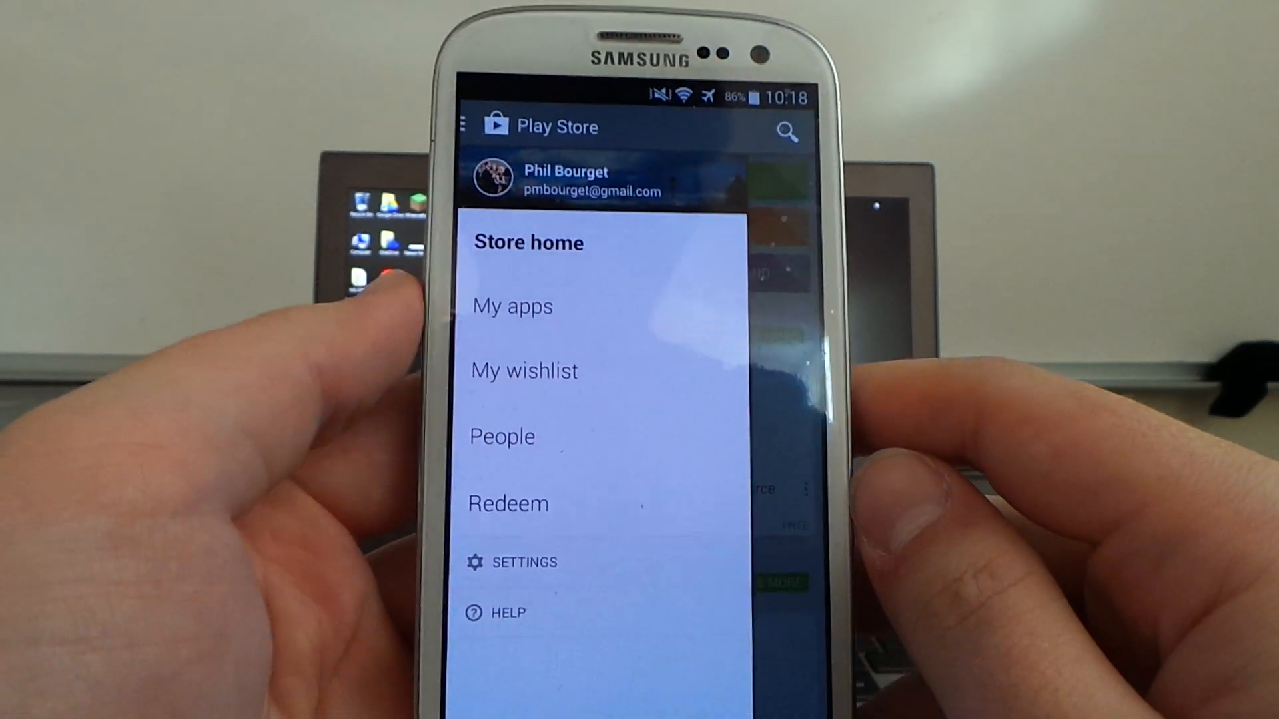